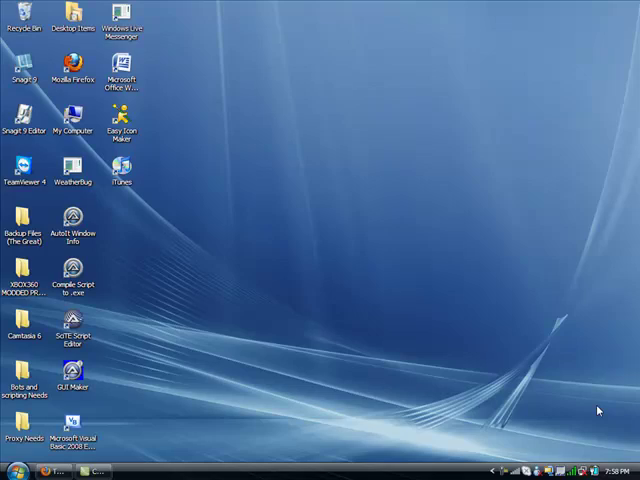
pyautogui.moveTo(197, 269)
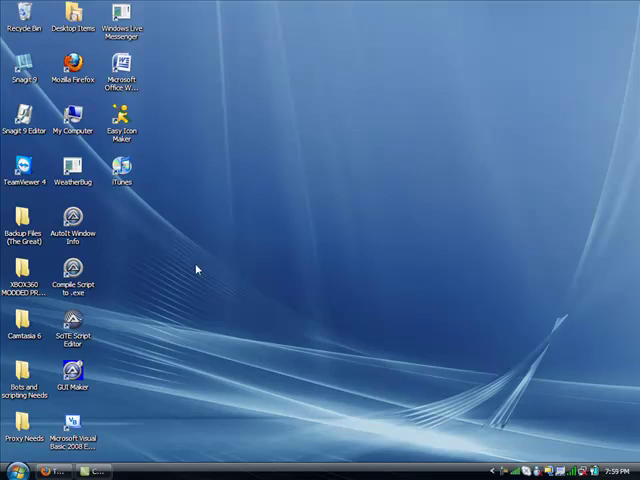
pyautogui.moveTo(170, 127)
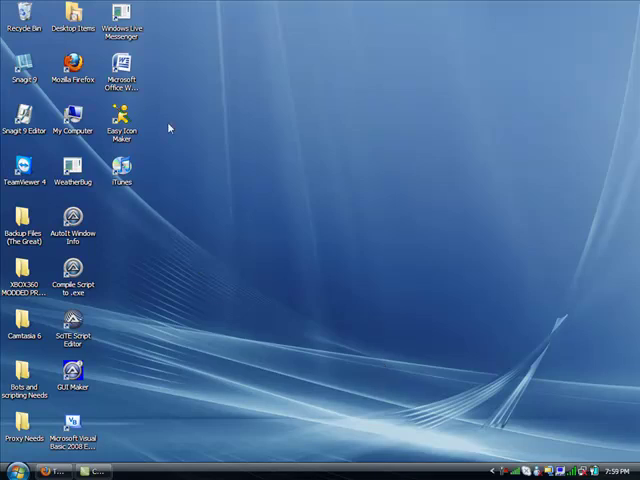
pyautogui.moveTo(203, 157)
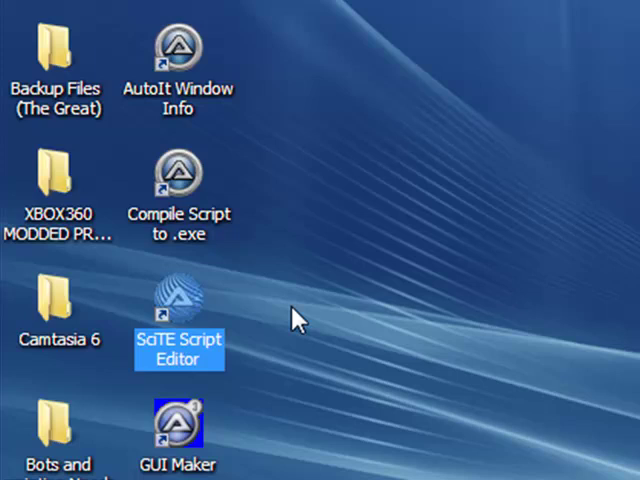
pyautogui.moveTo(180, 320)
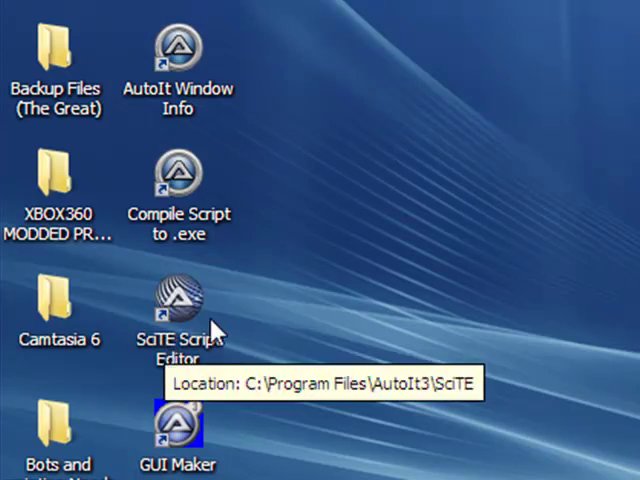
pyautogui.moveTo(190, 295)
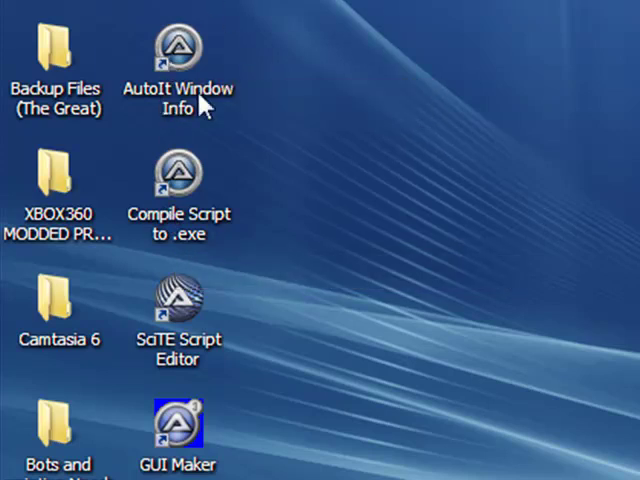
pyautogui.moveTo(180, 90)
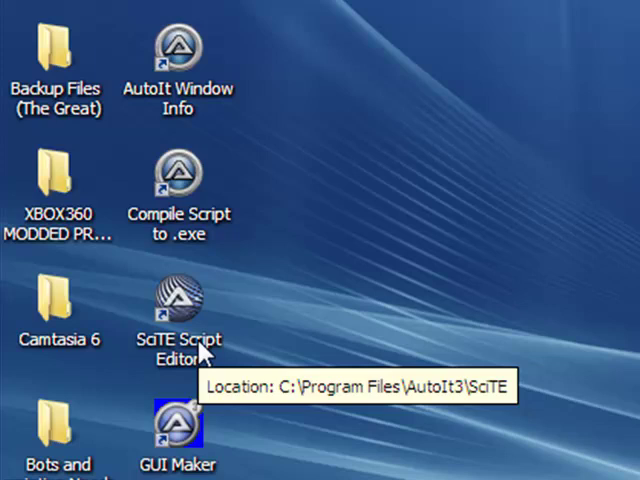
pyautogui.moveTo(230, 440)
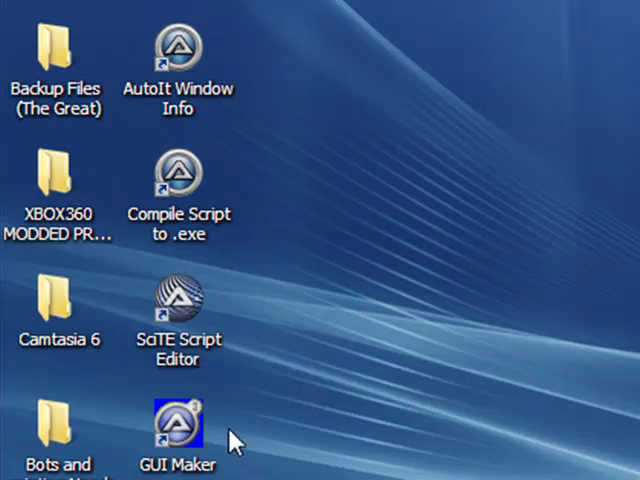
pyautogui.moveTo(253, 330)
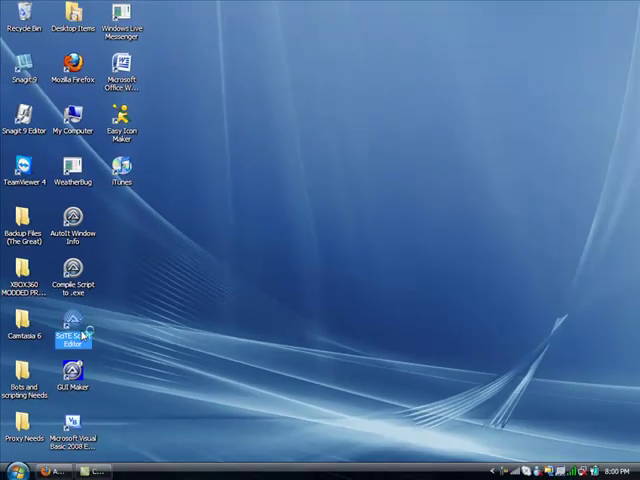
# - Launch SciTE4AutoIt3 from the SciTE Script Editor desktop shortcut
pyautogui.doubleClick(72, 335)
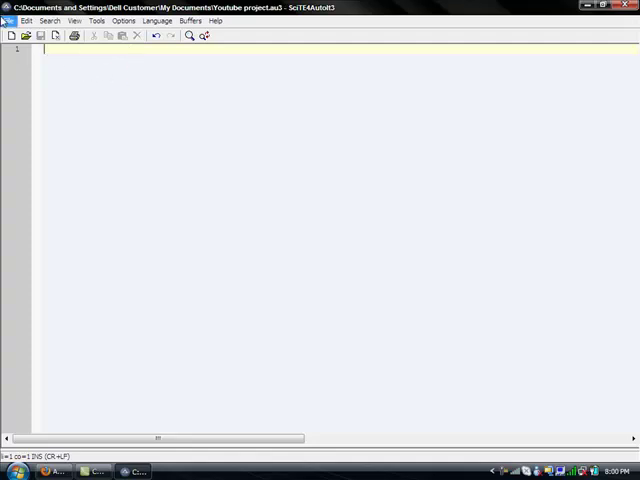
# - Save the empty script as 'First Project.au3' in My Documents
pyautogui.click(9, 20)
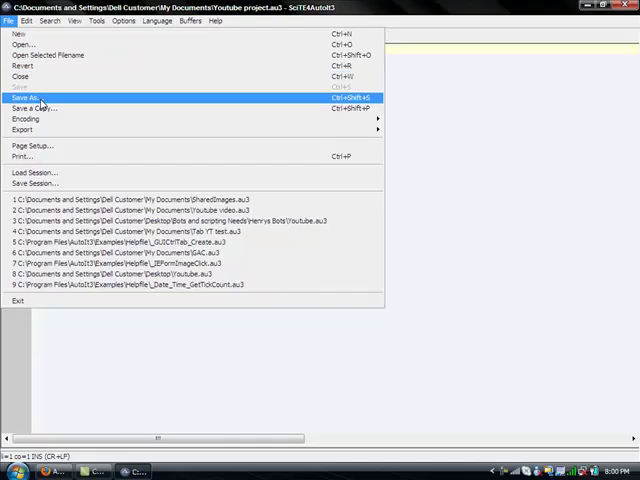
pyautogui.click(27, 97)
pyautogui.write('First Poro')
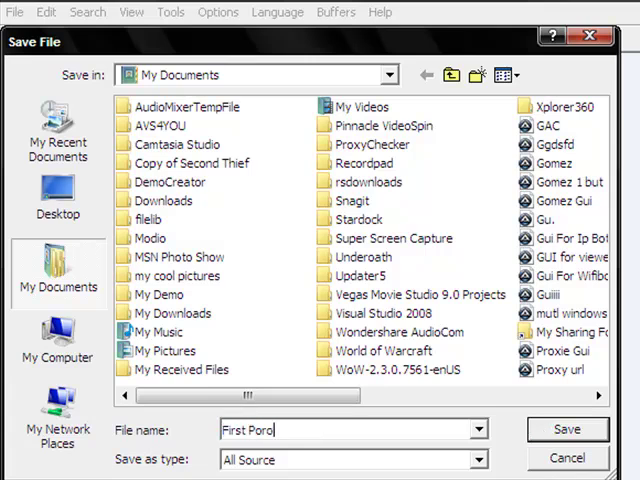
pyautogui.press('BackSpace')
pyautogui.write('ject.')
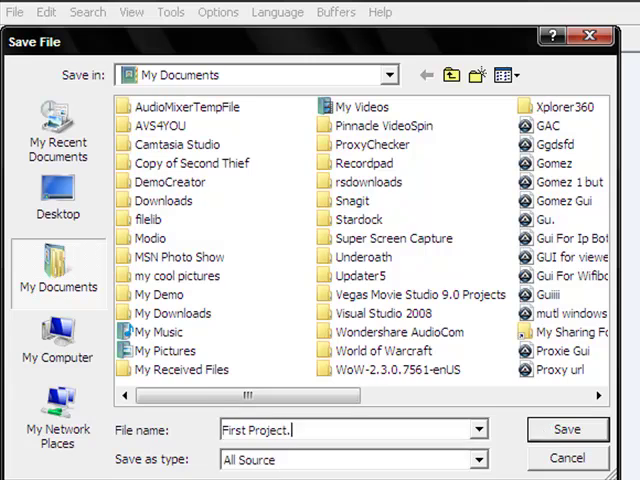
pyautogui.click(566, 429)
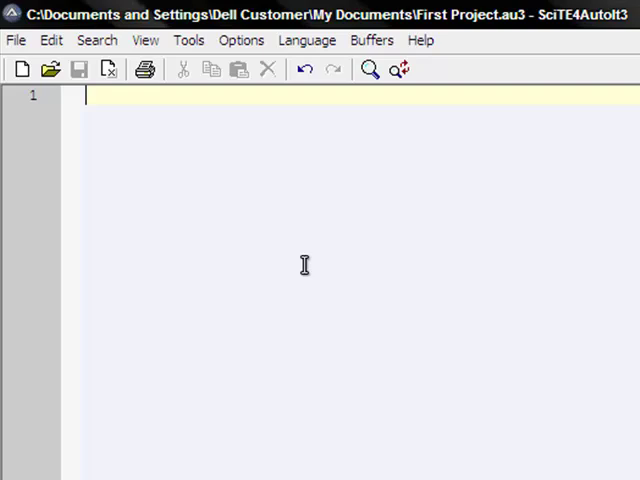
# - Type Run("Notepad.exe on line 1, using Run autocomplete
pyautogui.write('R')
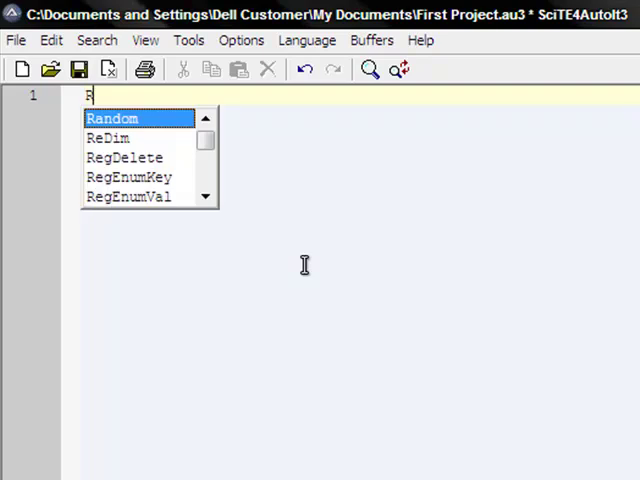
pyautogui.write('un')
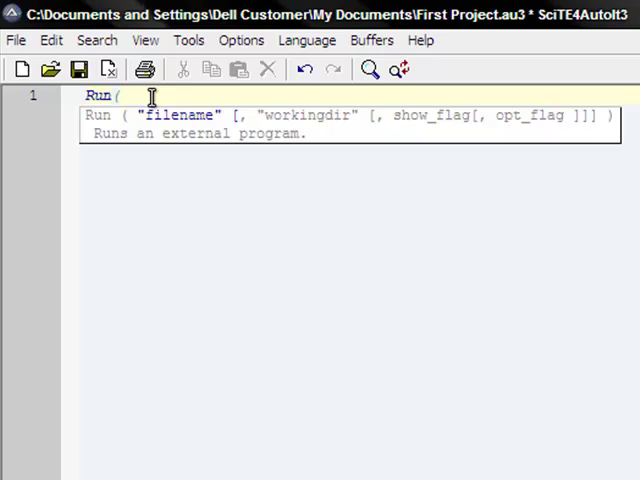
pyautogui.write('("')
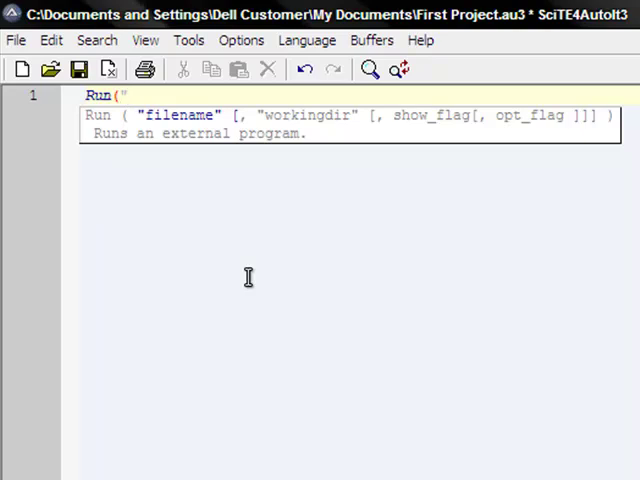
pyautogui.write('Notepa')
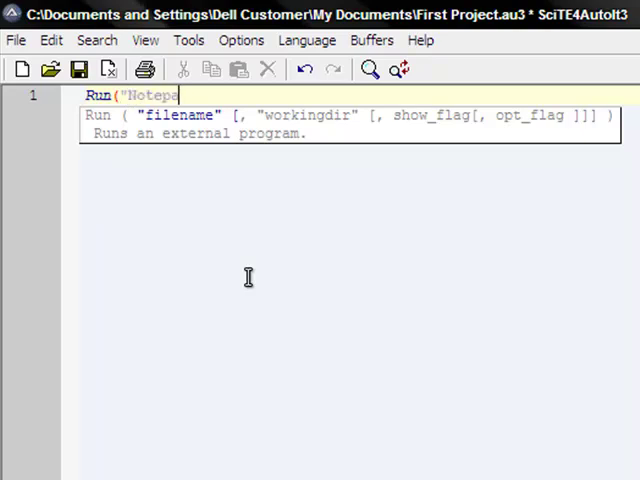
pyautogui.write('d.exe')
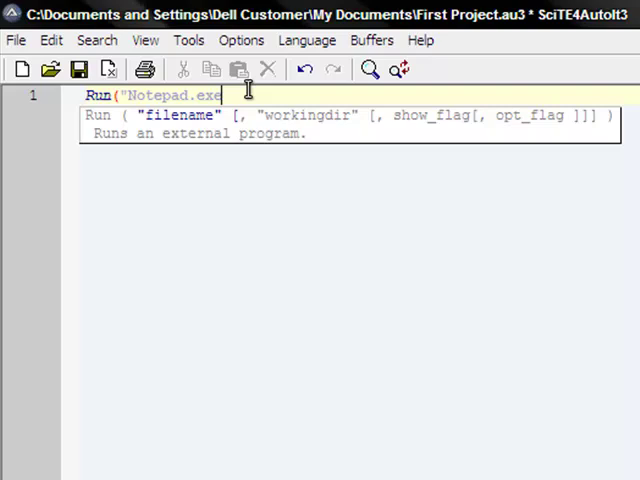
pyautogui.moveTo(168, 94)
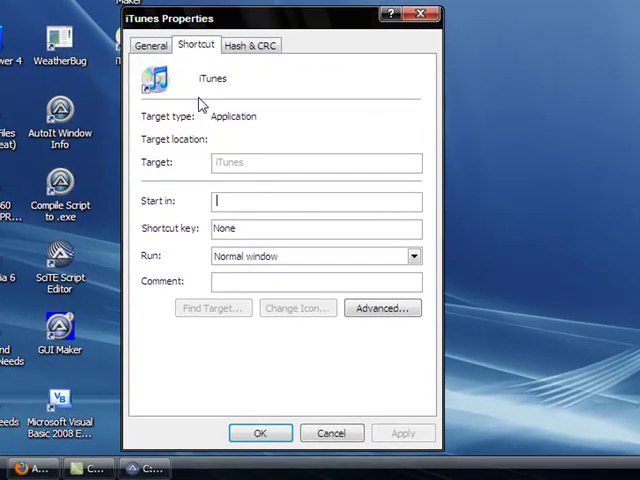
# - Browse the iTunes shortcut Properties tabs, then close the dialog
pyautogui.click(150, 45)
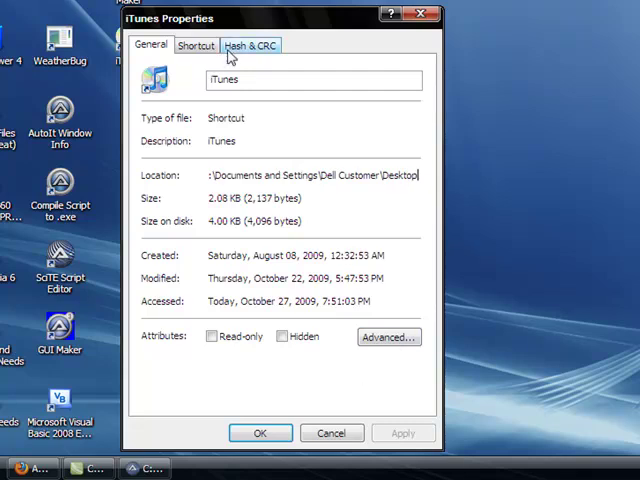
pyautogui.click(250, 45)
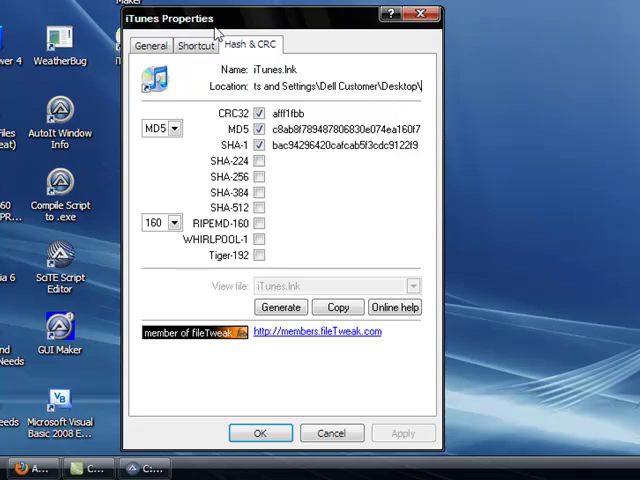
pyautogui.click(196, 45)
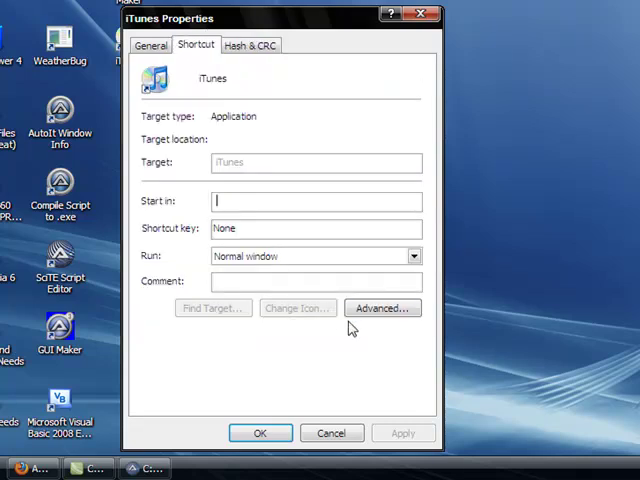
pyautogui.click(151, 45)
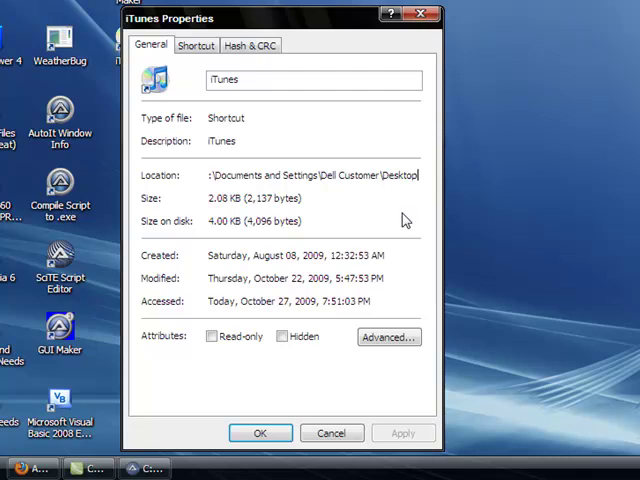
pyautogui.click(388, 337)
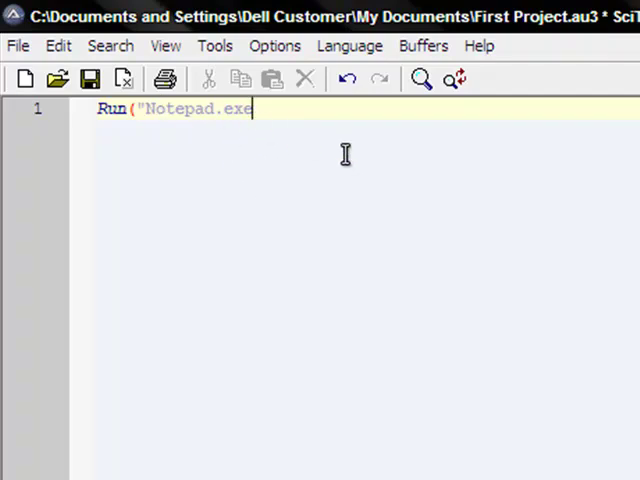
# - Close the first line as Run("Notepad.exe") and start line two
pyautogui.write('"')
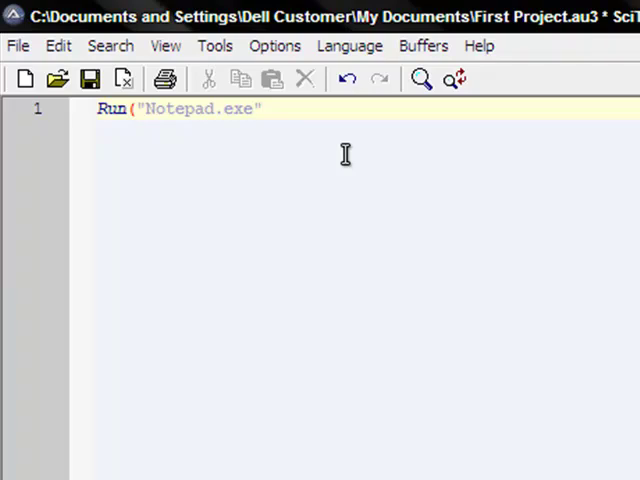
pyautogui.write(')')
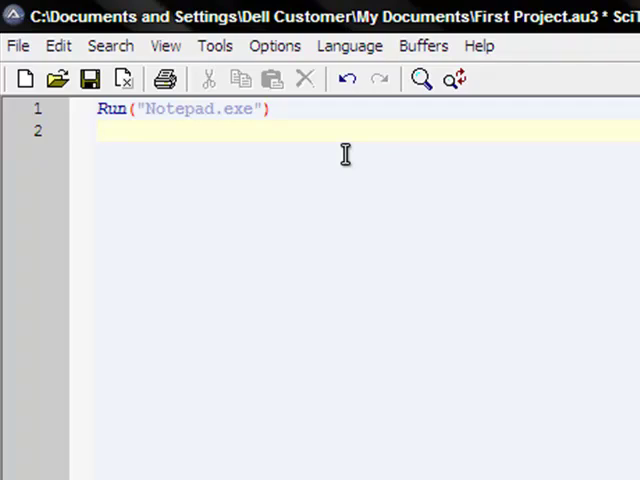
# - Write line two as Send("Hey guys, this is my tutorial. ")
pyautogui.write('Send')
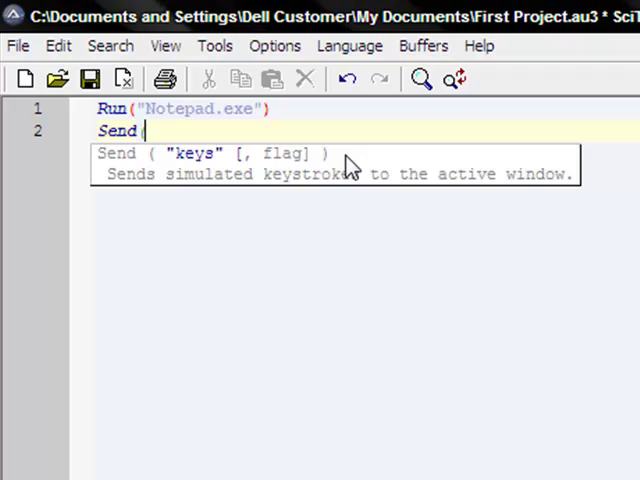
pyautogui.write('("')
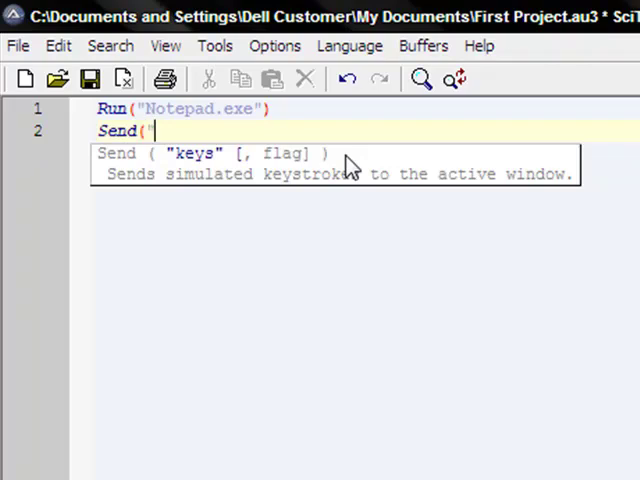
pyautogui.write('(Enter')
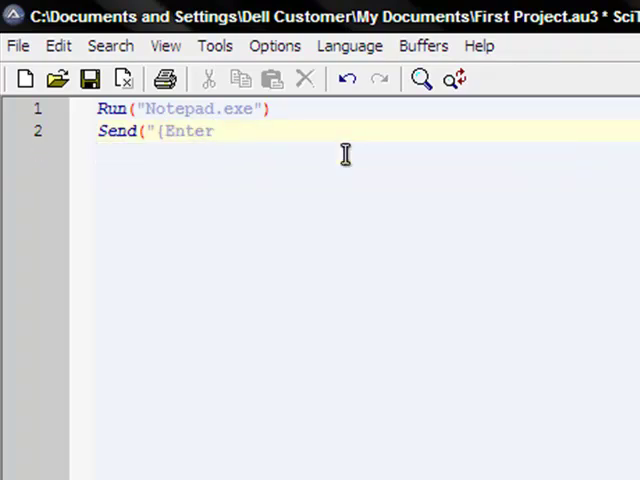
pyautogui.write('}")')
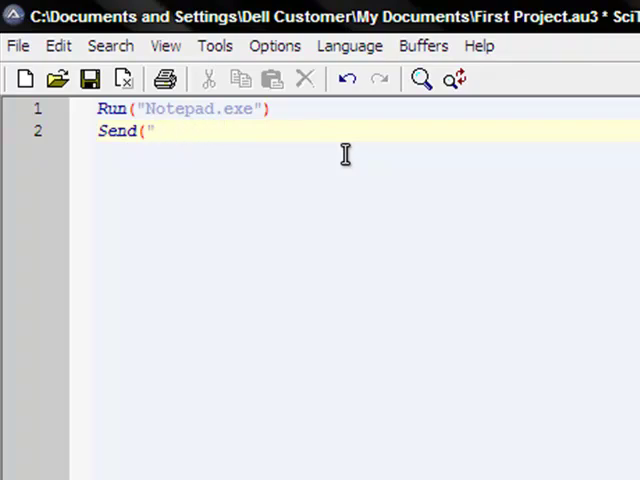
pyautogui.write('Hey guys, this is my tutorial.')
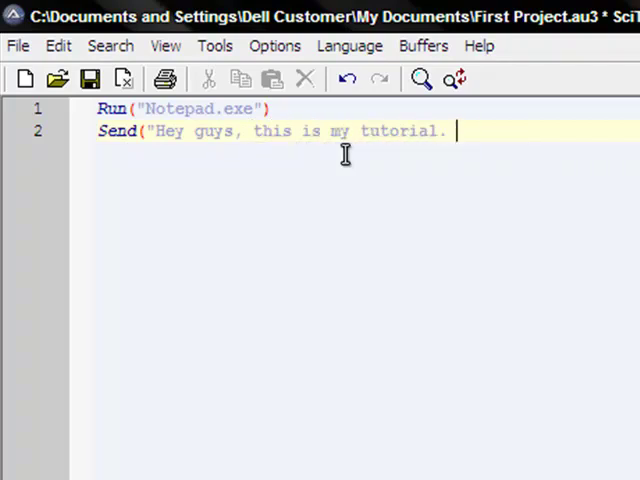
pyautogui.write('"')
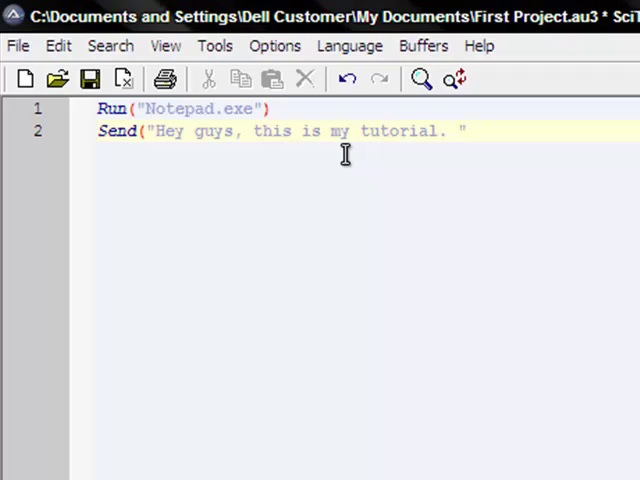
pyautogui.write(')')
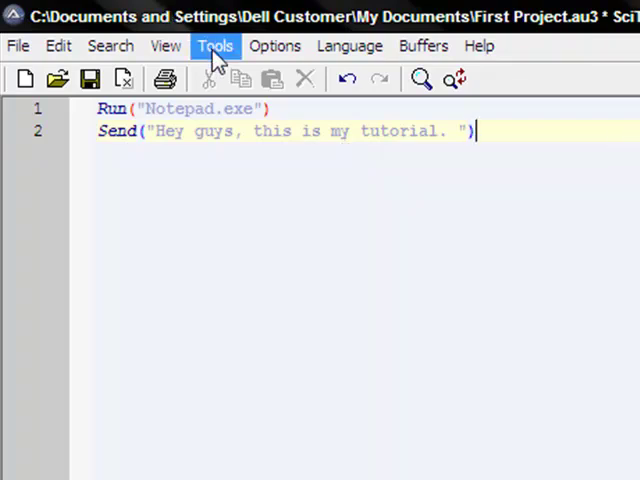
# - Run the script with Tools > Go
pyautogui.click(216, 46)
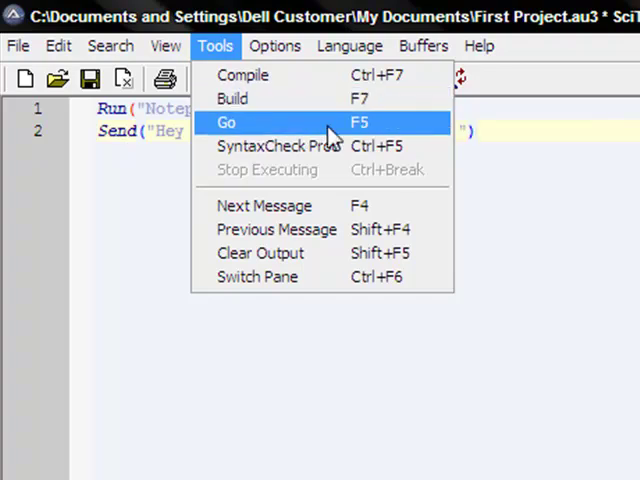
pyautogui.click(226, 122)
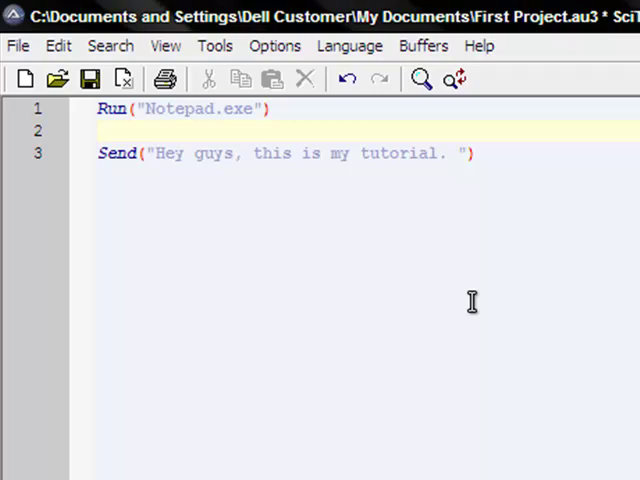
# - Insert Sleep(2000) on line two, replacing the default 1000
pyautogui.write('Sleep')
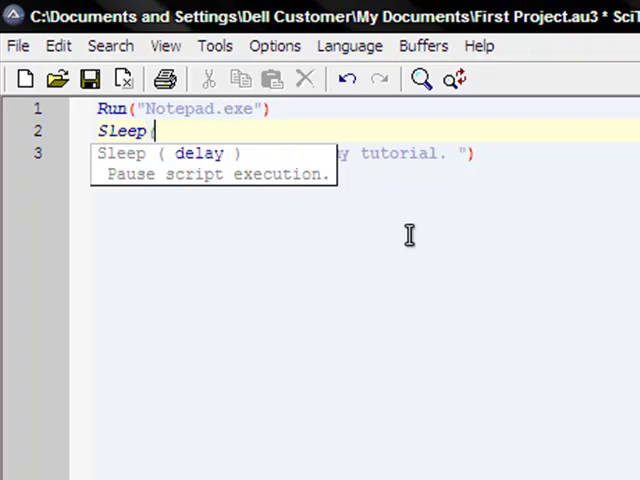
pyautogui.write('(')
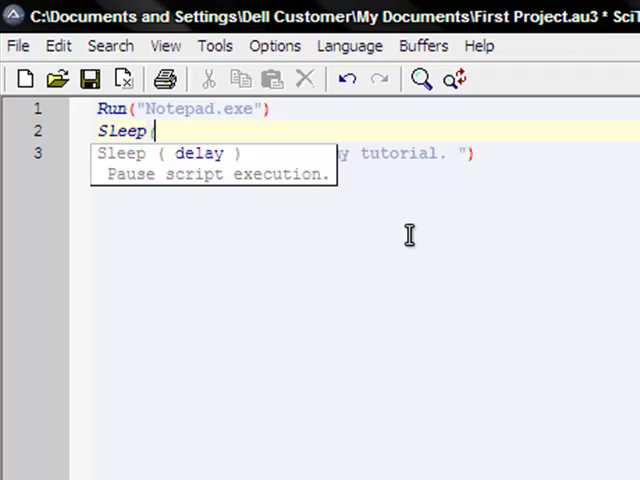
pyautogui.write('(1000')
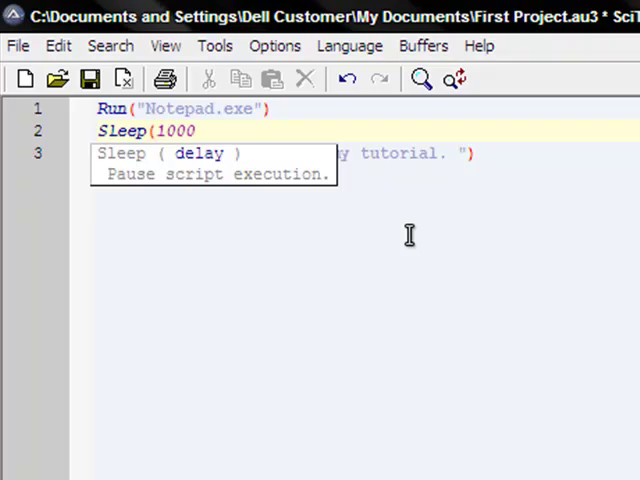
pyautogui.write('2000')
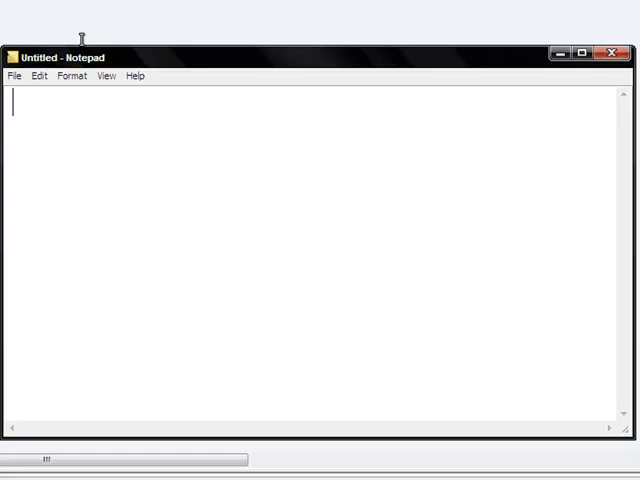
# - Watch Notepad receive 'Hey guys, this is my tutorial.' from the script
pyautogui.write('Hey guys, this is my tutorial.')
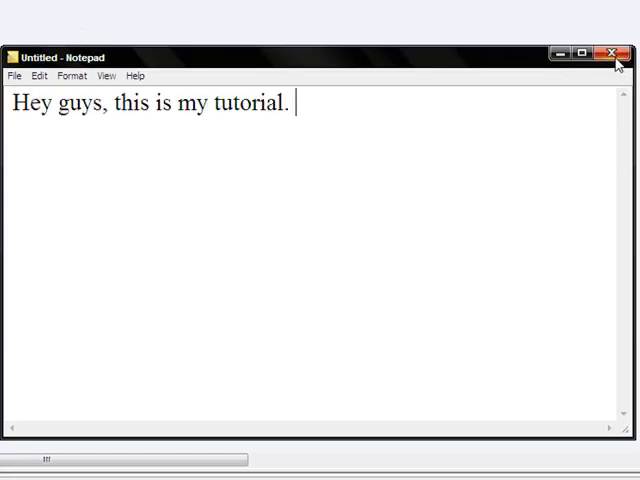
pyautogui.moveTo(614, 62)
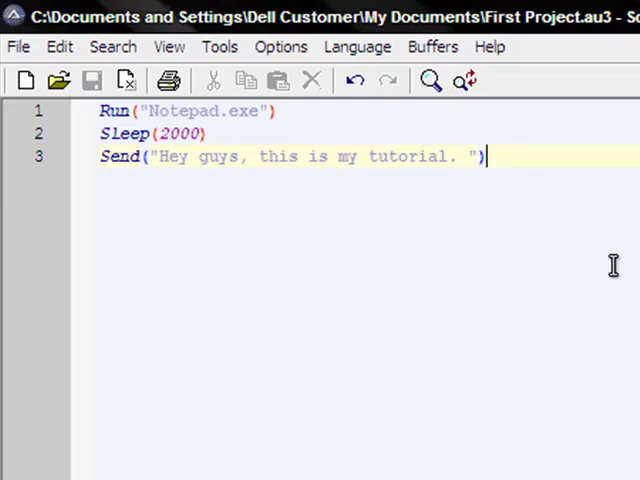
# - Start line four as MsgBox(0,"Title","This is the last function…" using the calltip
pyautogui.write('MsgBox')
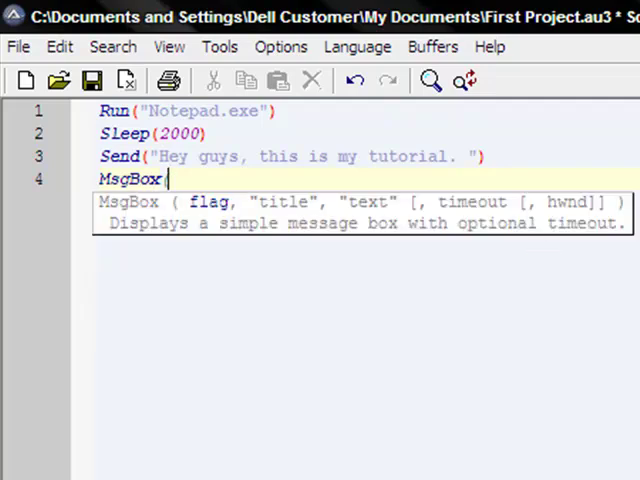
pyautogui.write('(')
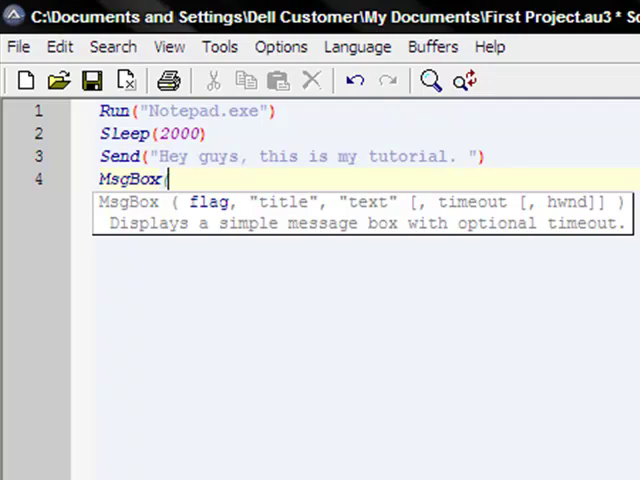
pyautogui.write('(0')
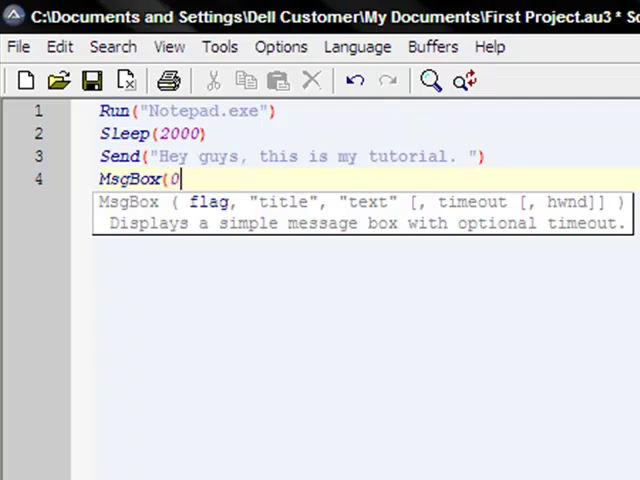
pyautogui.press('BackSpace')
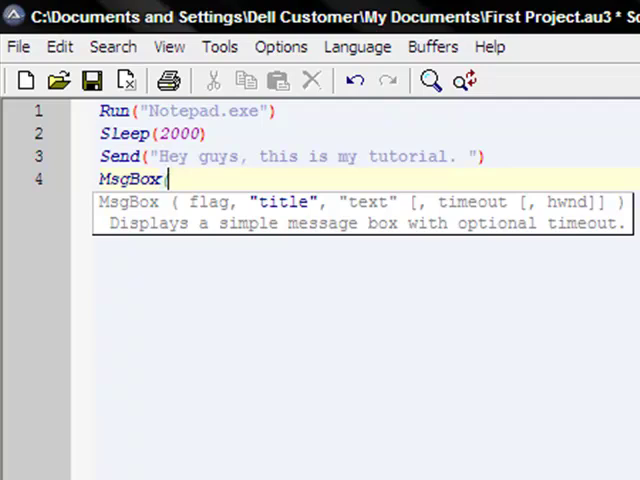
pyautogui.write('(0,')
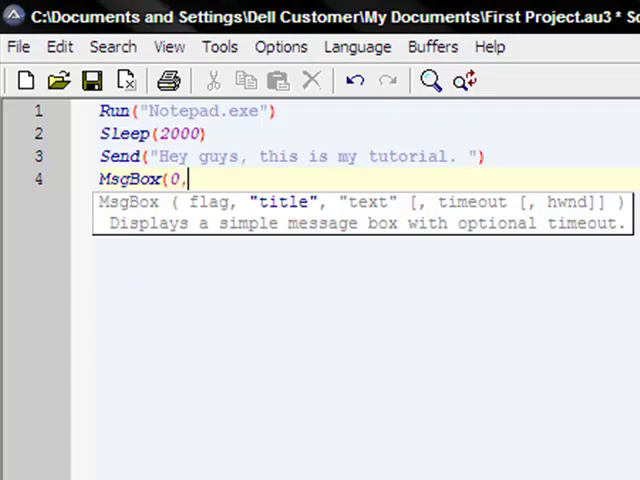
pyautogui.moveTo(583, 240)
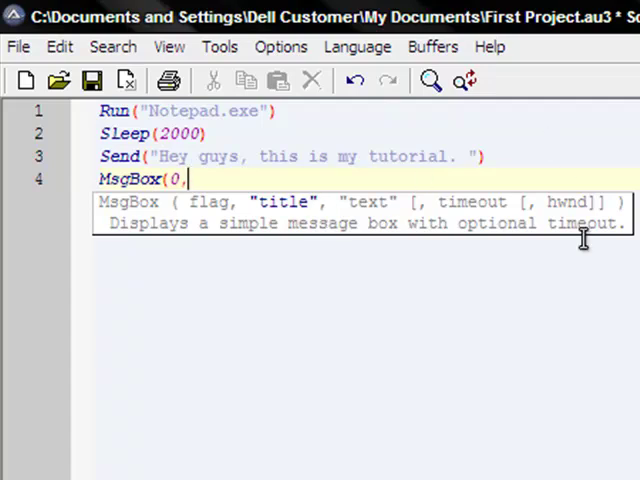
pyautogui.write('"Tita')
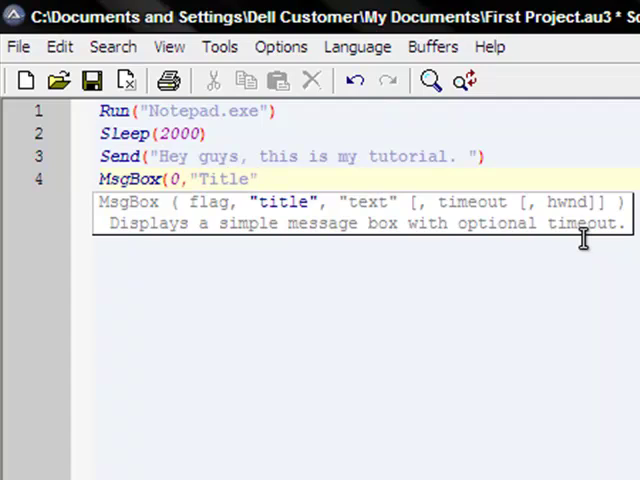
pyautogui.write(',')
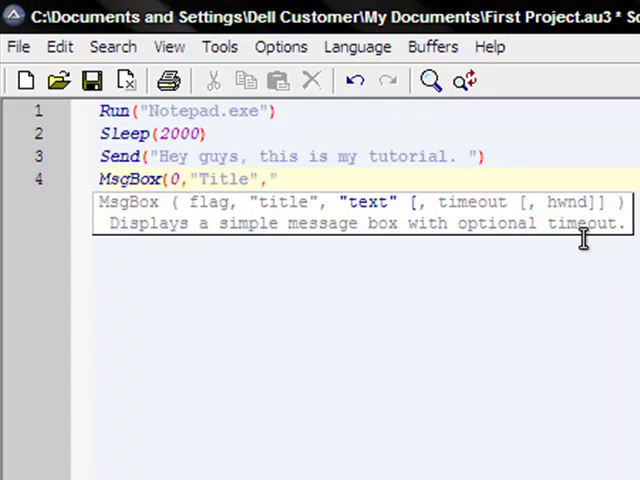
pyautogui.write('"This is the last function I\'m going')
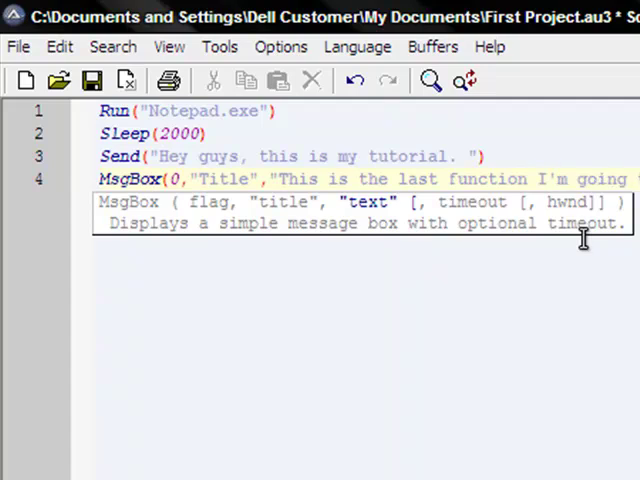
pyautogui.moveTo(585, 210)
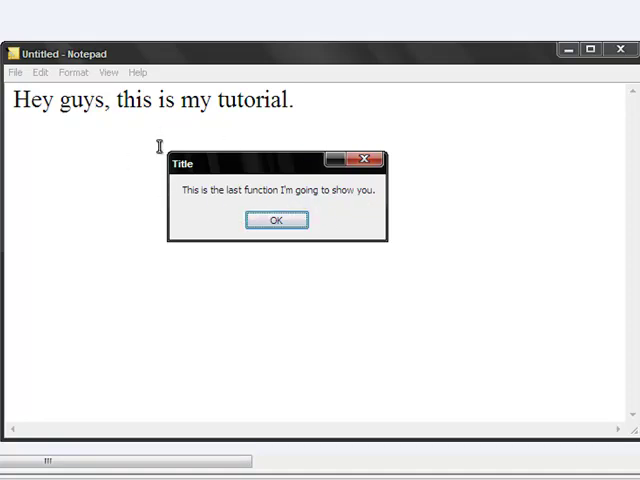
# - Dismiss the Title message box shown over the greeting text in Notepad
pyautogui.click(276, 220)
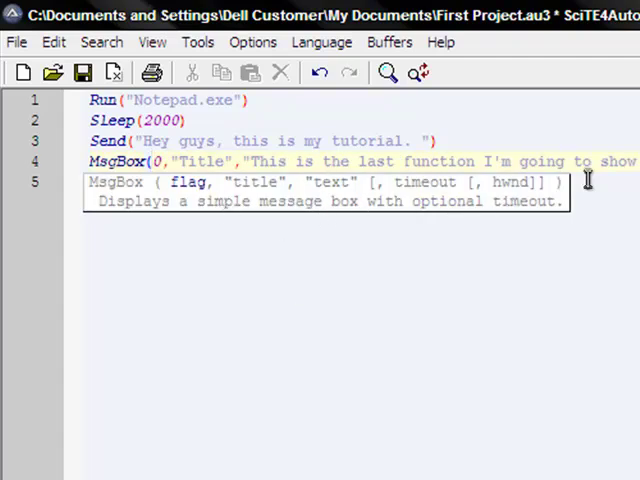
pyautogui.moveTo(150, 215)
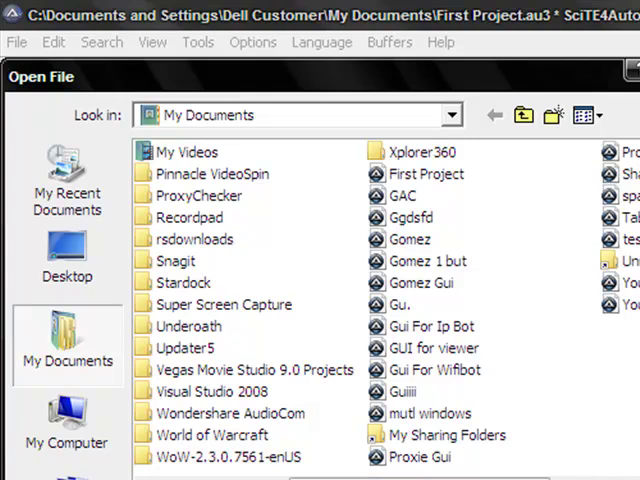
# - Pick a script from the My Documents folder to open
pyautogui.click(625, 217)
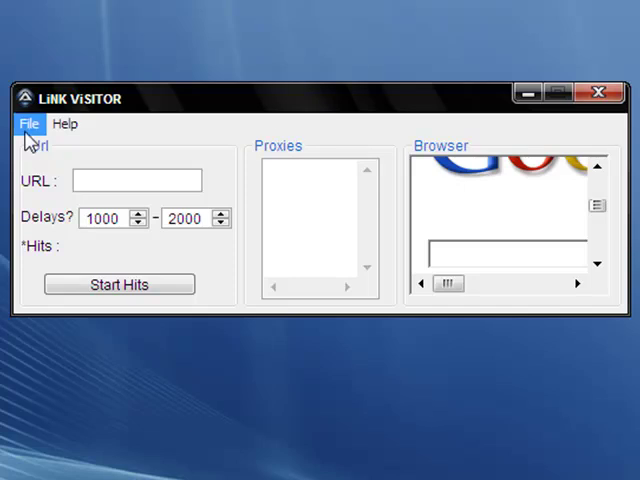
# - View LiNK ViSITOR's About information and dismiss it
pyautogui.click(29, 124)
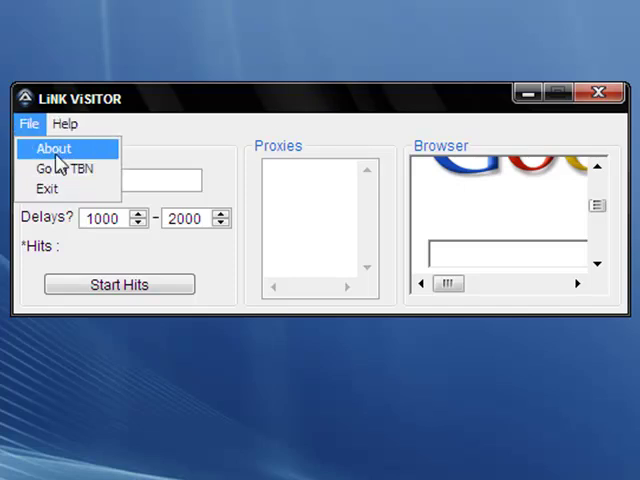
pyautogui.click(55, 148)
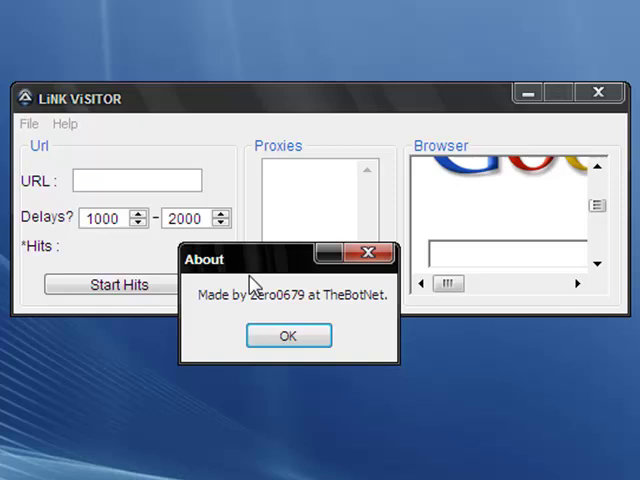
pyautogui.click(288, 335)
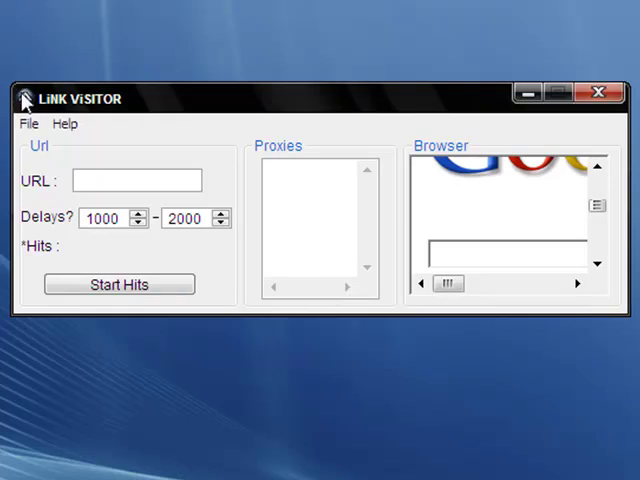
# - Enter a youtube.com URL with delays 2000–4000, start hits, then close LiNK ViSITOR
pyautogui.click(65, 124)
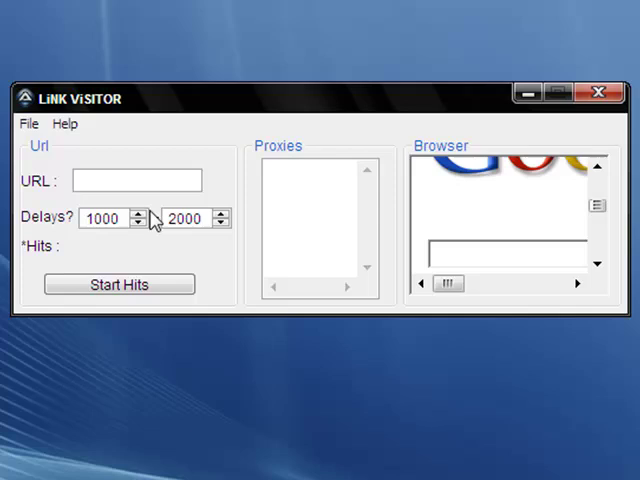
pyautogui.write('www.youtube.com')
pyautogui.write('4')
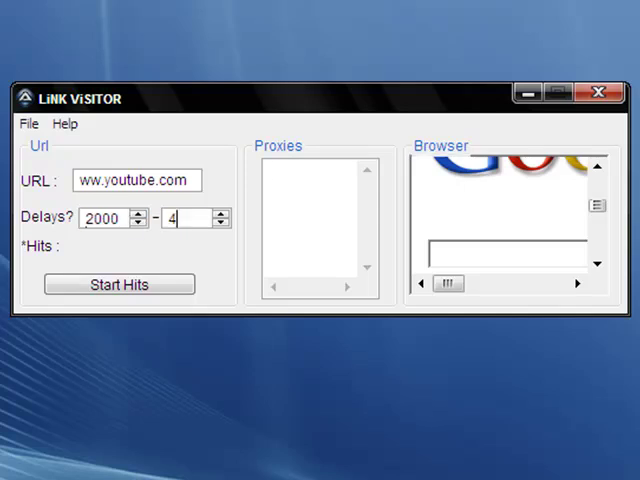
pyautogui.write('000')
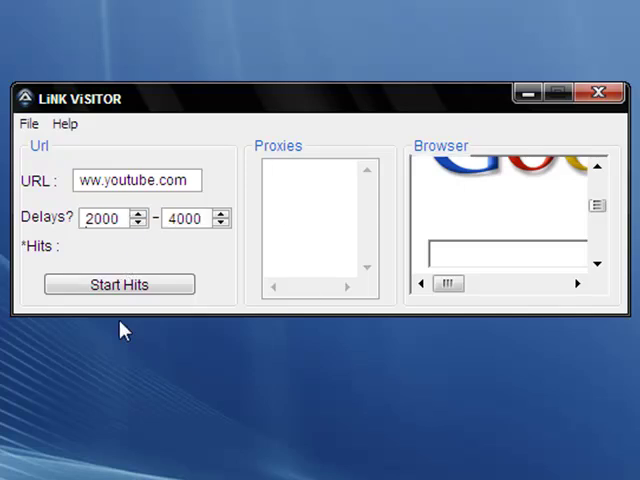
pyautogui.click(118, 284)
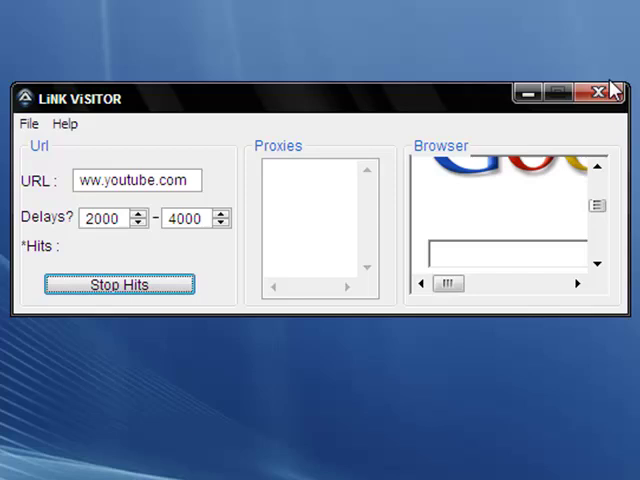
pyautogui.click(598, 91)
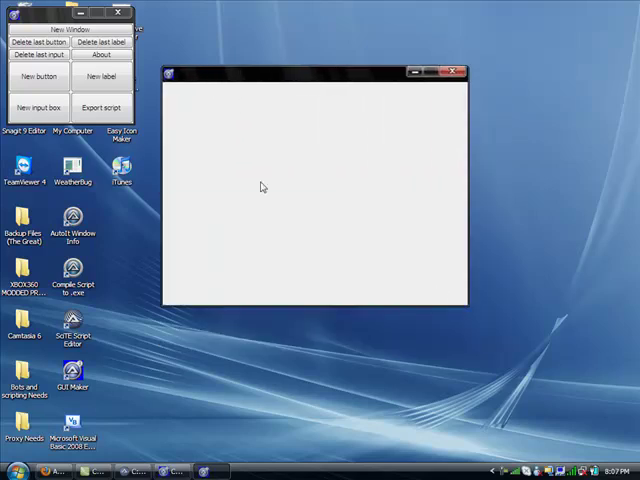
pyautogui.moveTo(225, 178)
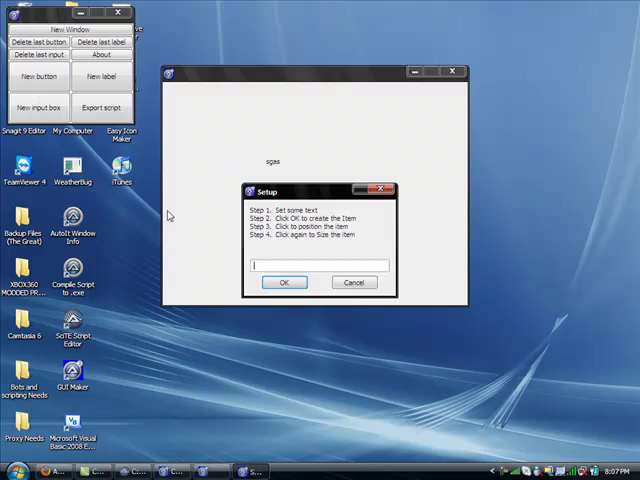
# - Confirm the new start button and drag to position and size it on the form
pyautogui.click(284, 282)
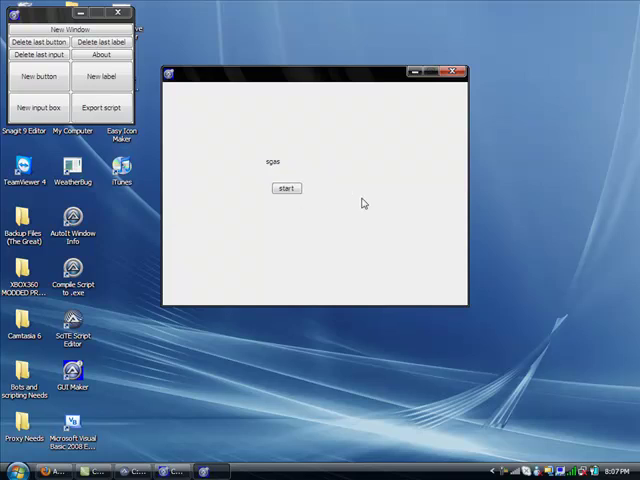
pyautogui.moveTo(287, 188); pyautogui.dragTo(392, 234)
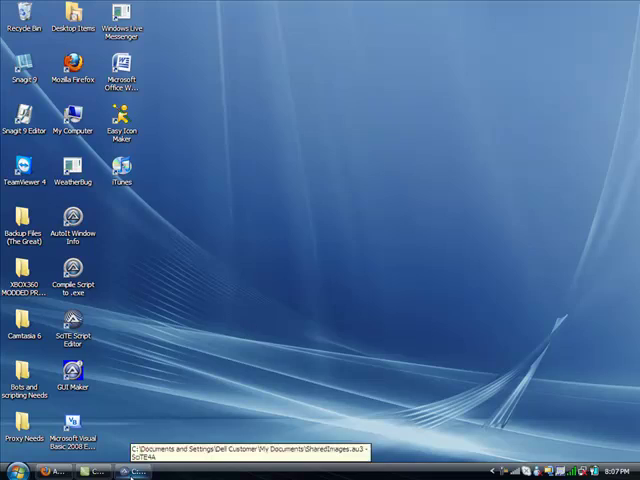
pyautogui.moveTo(270, 337)
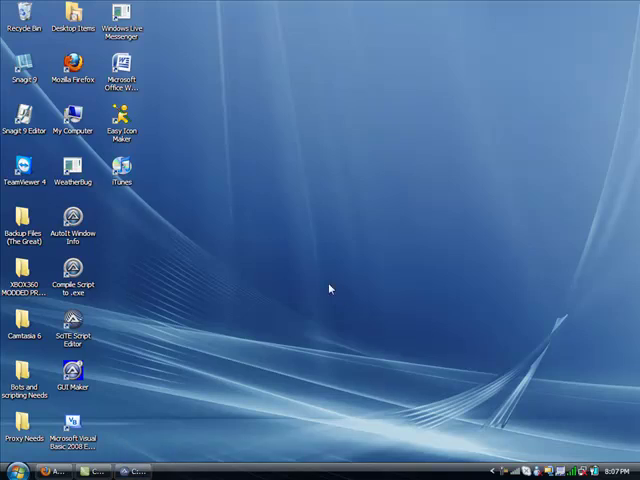
pyautogui.moveTo(283, 297)
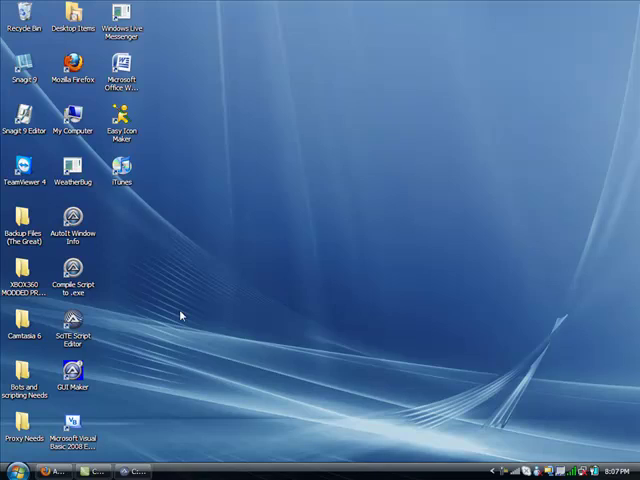
pyautogui.moveTo(170, 404)
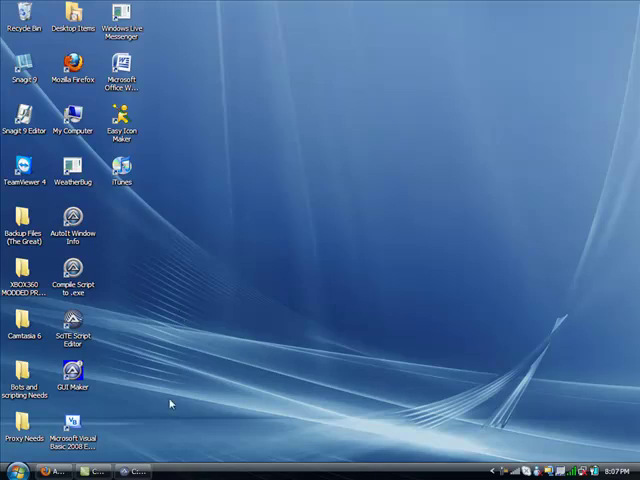